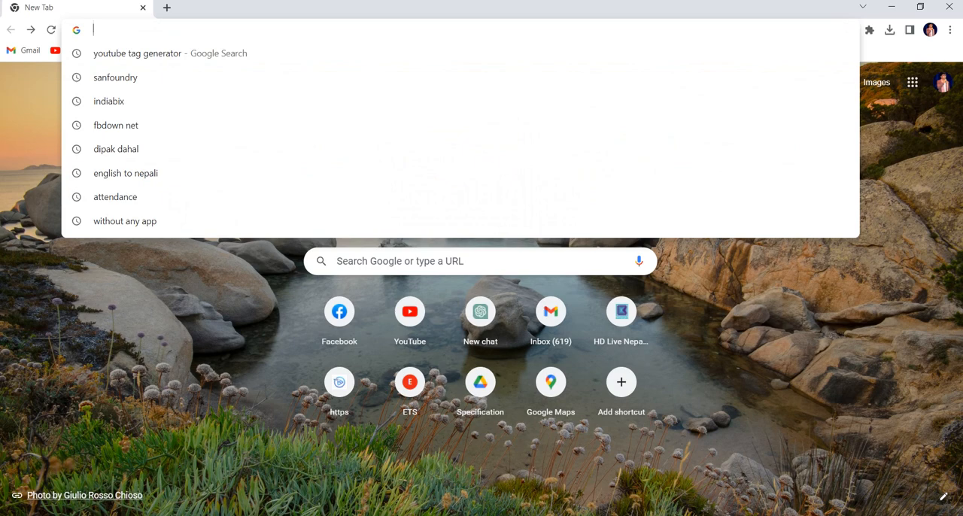
Step: Run a Google search for 'indianbix' from the omnibox suggestion
type("icc.tv")
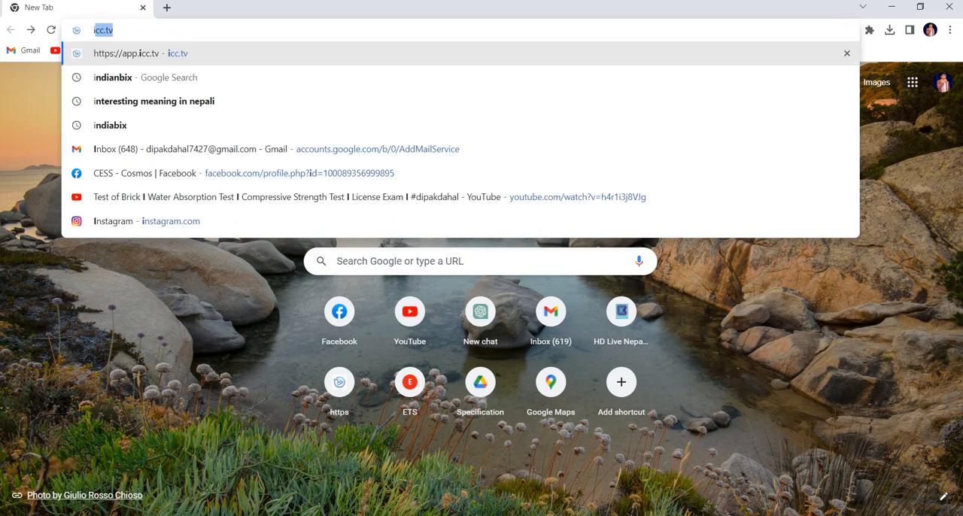
left_click(113, 77)
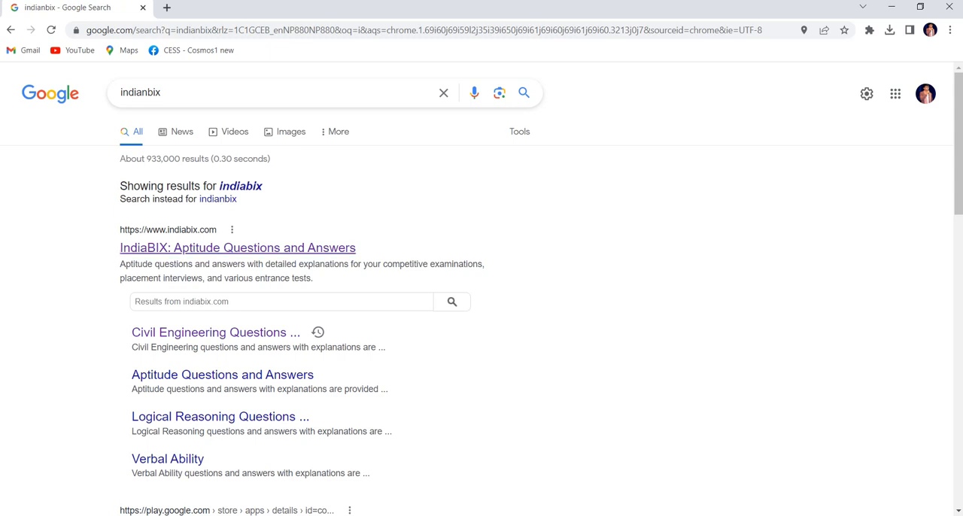
mouse_move(237, 246)
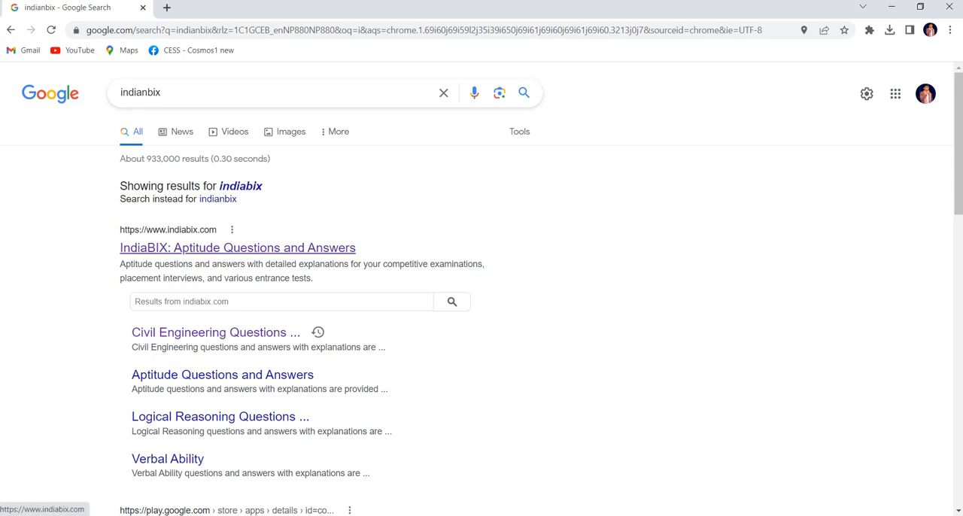
Step: Load the IndiaBIX homepage and review its General Aptitude, Engineering and Technical MCQs categories
left_click(237, 247)
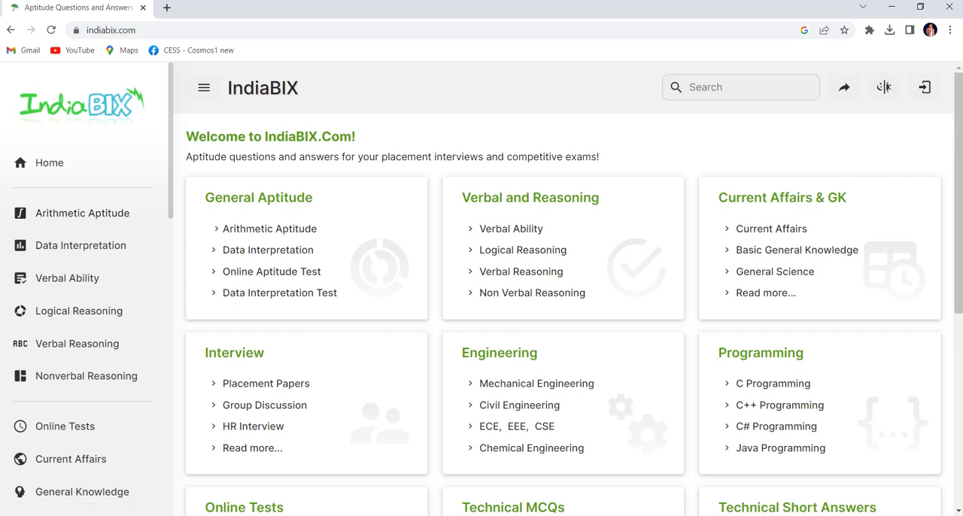
mouse_move(270, 229)
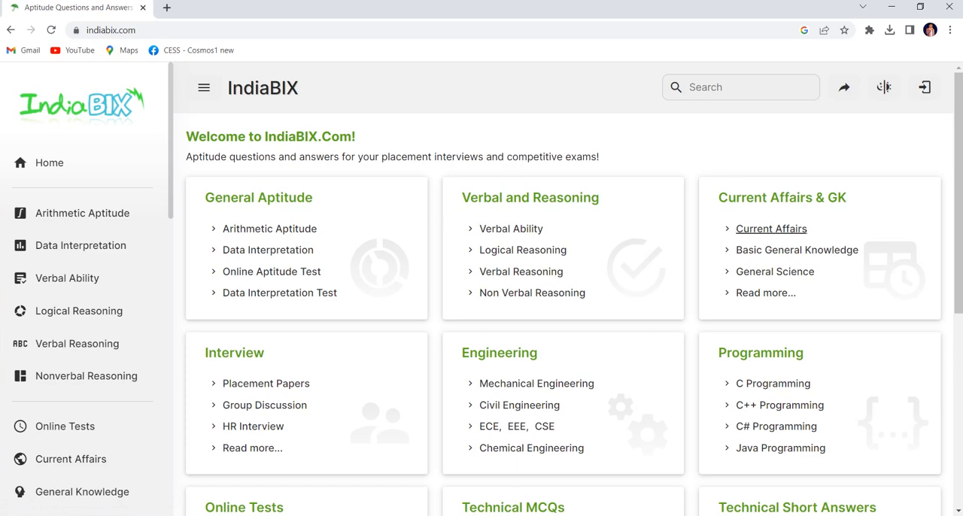
scroll("down", 3)
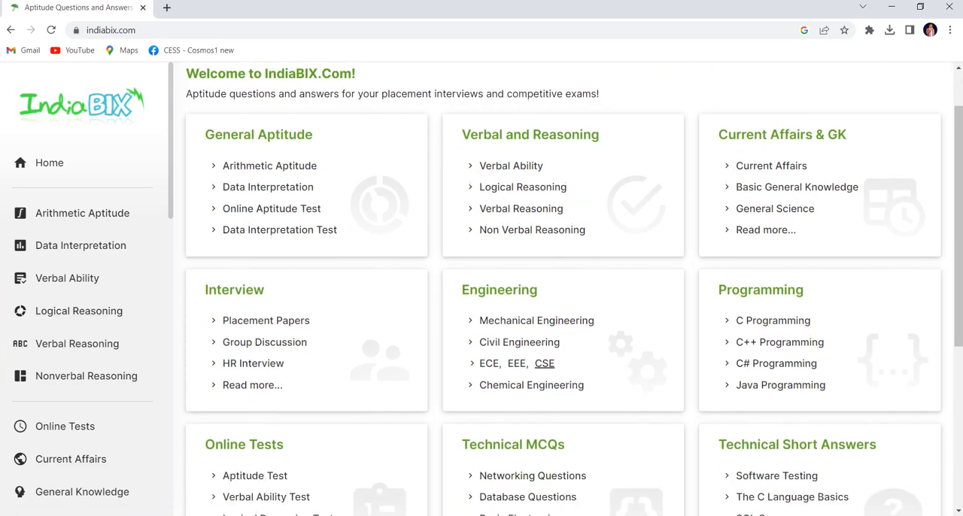
scroll("down", 3)
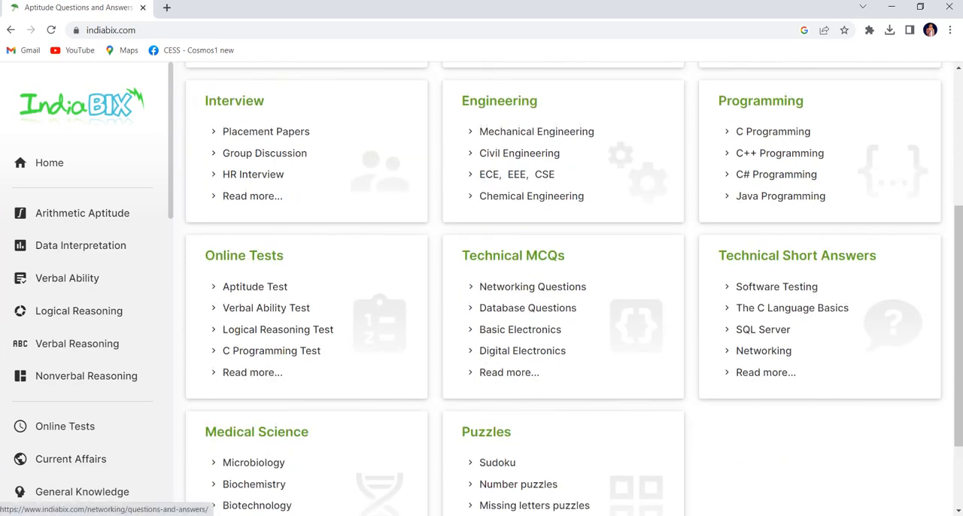
scroll("down", 3)
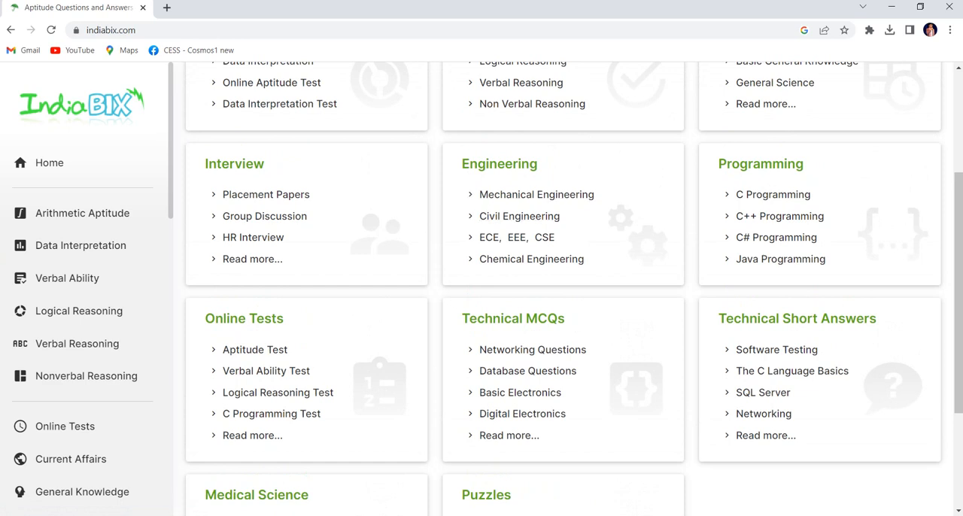
mouse_move(519, 216)
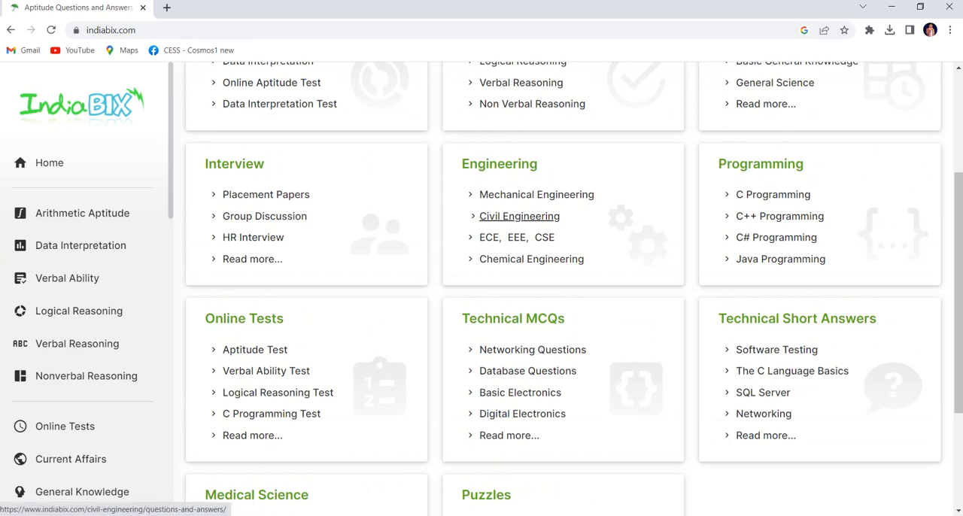
Step: Bring up the Civil Engineering topic list and skim topics like Building Materials, Surveying and Hydraulics
left_click(519, 217)
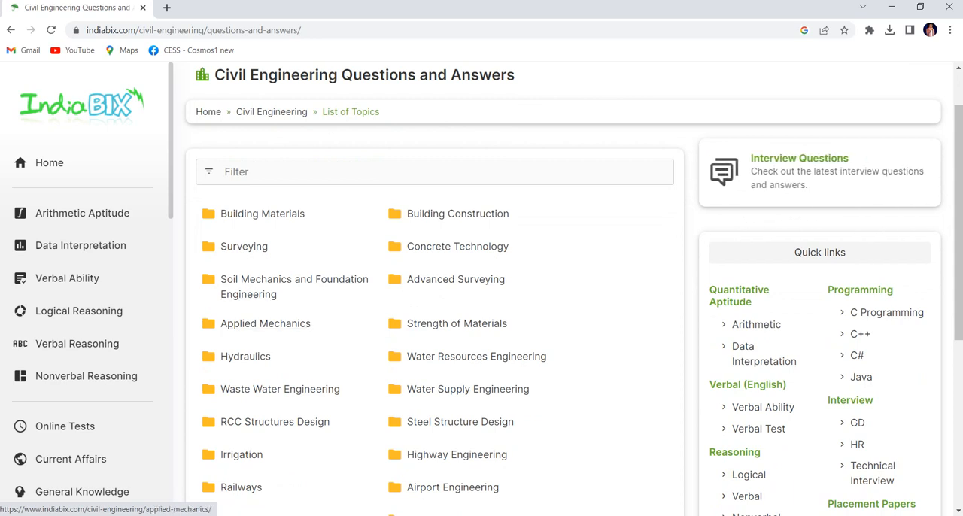
mouse_move(295, 286)
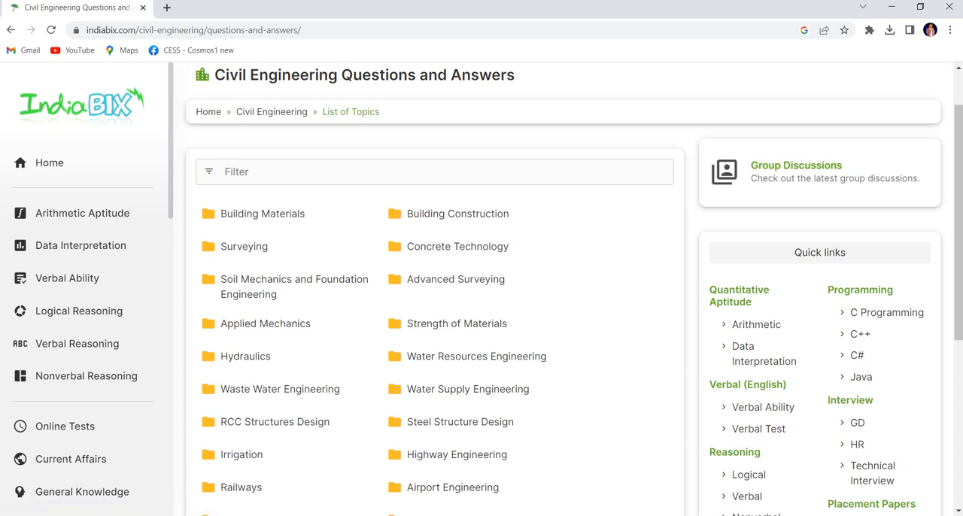
scroll("down", 3)
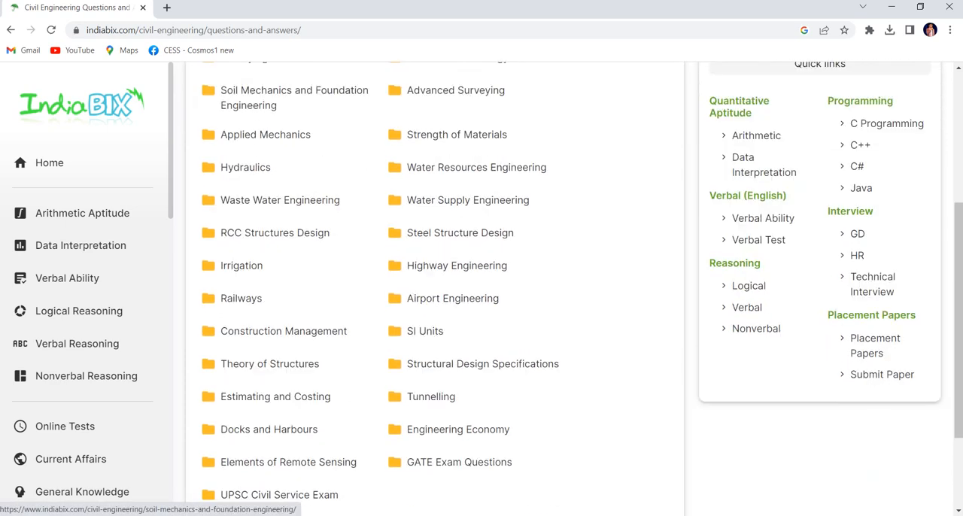
scroll("down", 3)
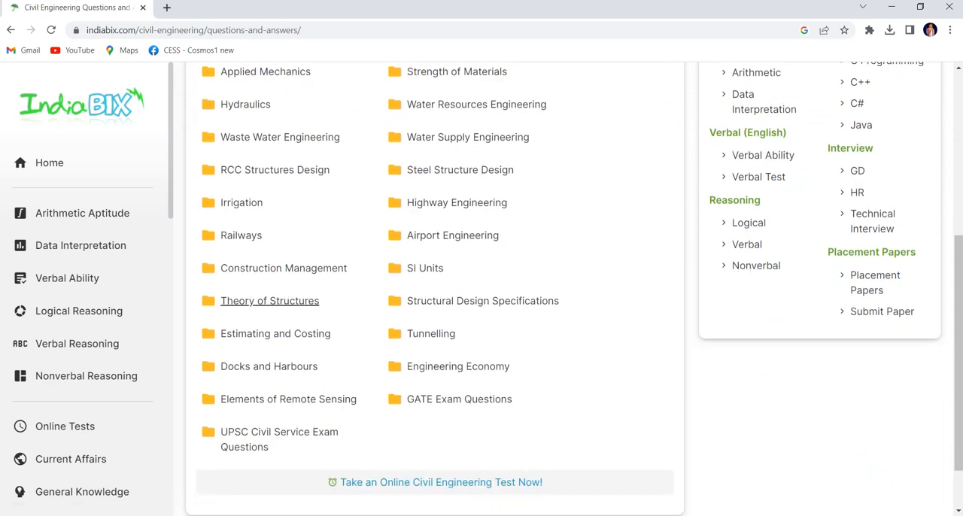
mouse_move(430, 334)
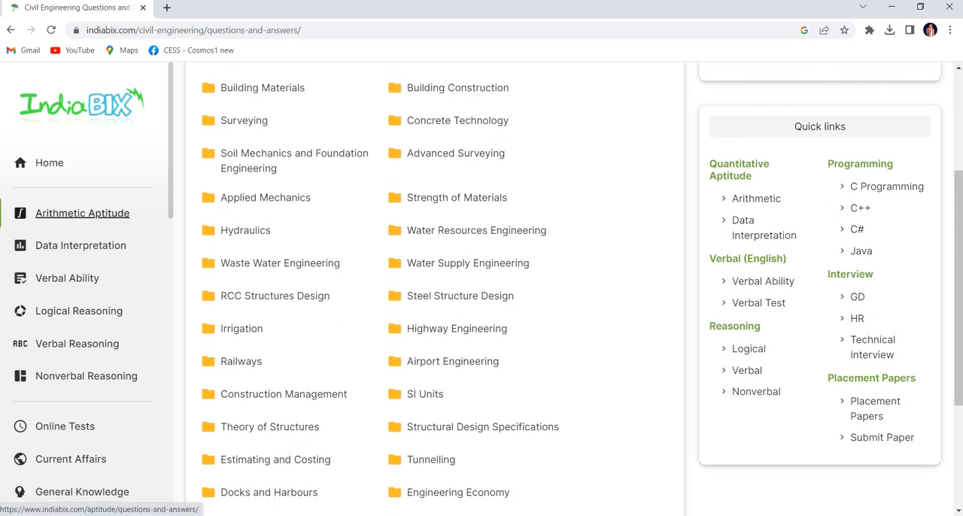
scroll("up", 3)
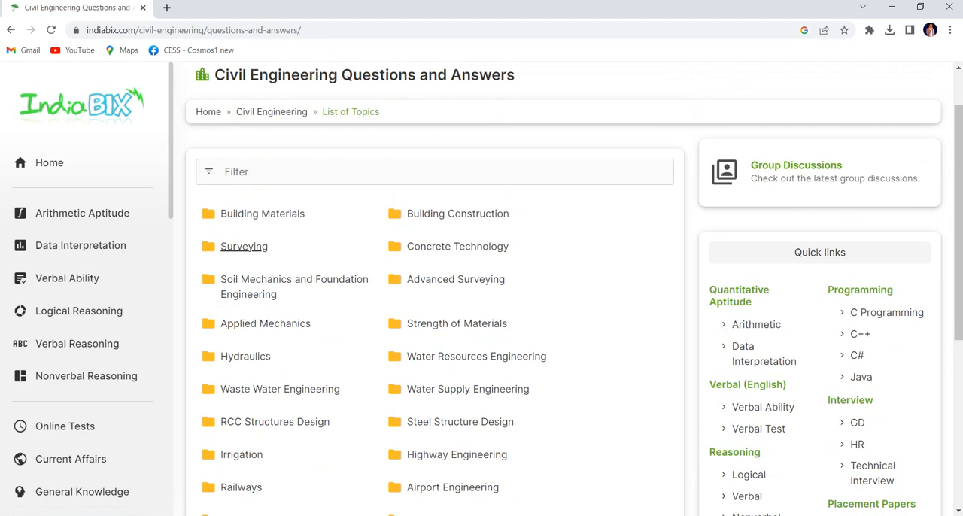
Step: Read through the Surveying Section 1 questions, then return to the 'indianbix' Google results
left_click(244, 247)
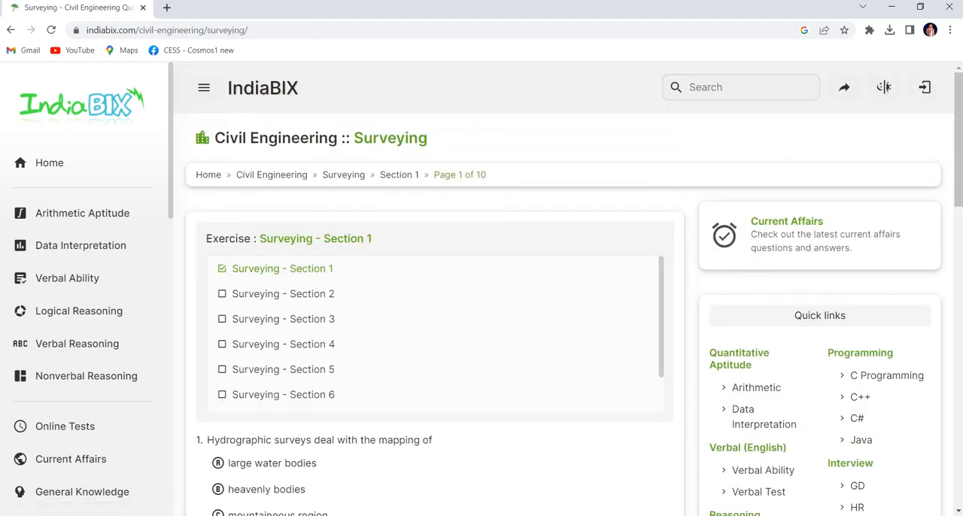
scroll("down", 3)
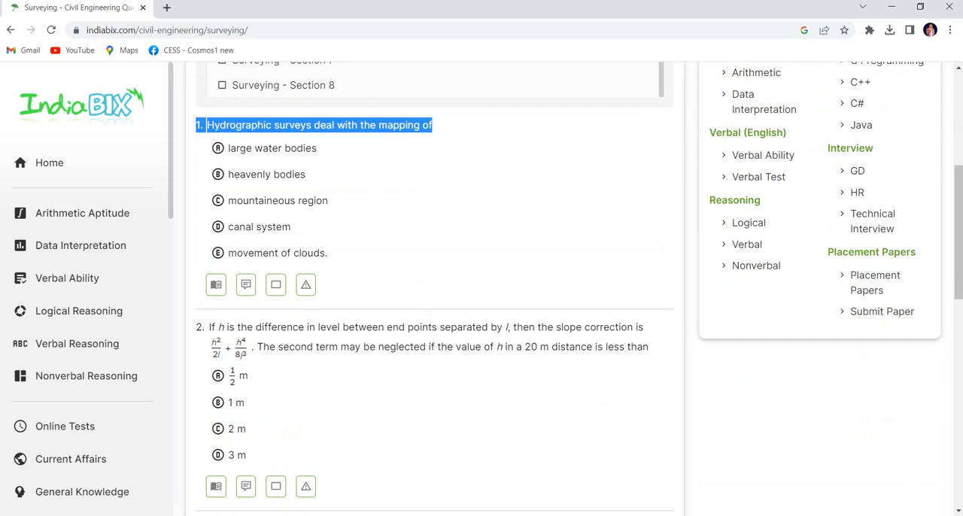
scroll("down", 3)
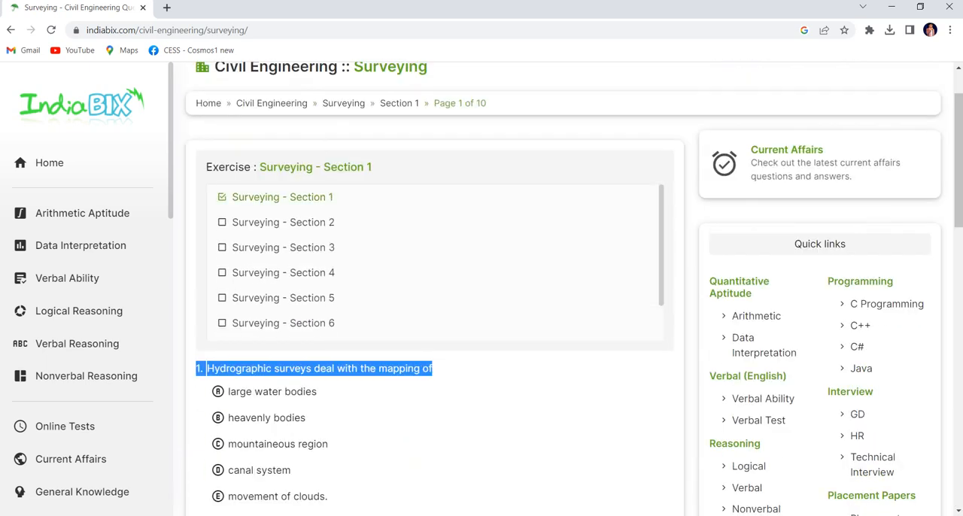
left_click(271, 102)
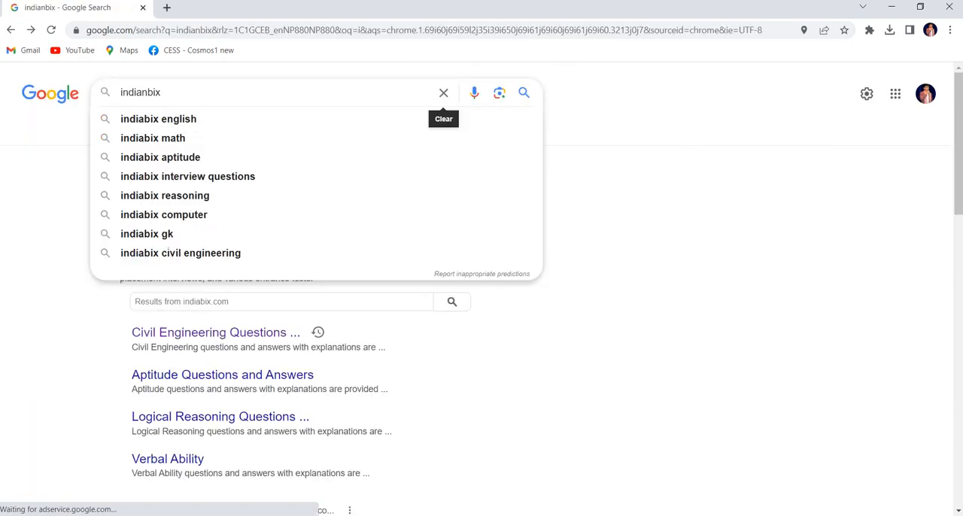
Step: Replace the Google query with 'sanfoundry' and run the search
left_click(442, 92)
type("sanfoundry")
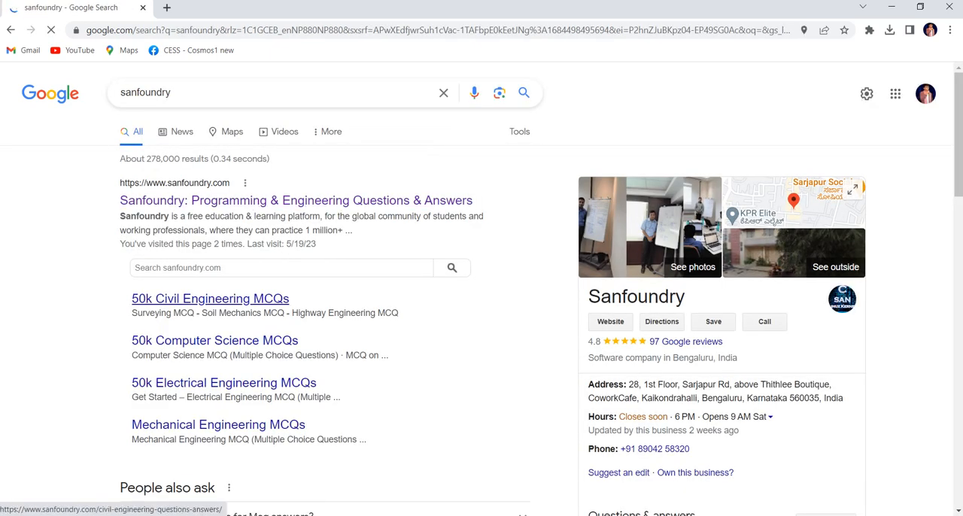
scroll("down", 3)
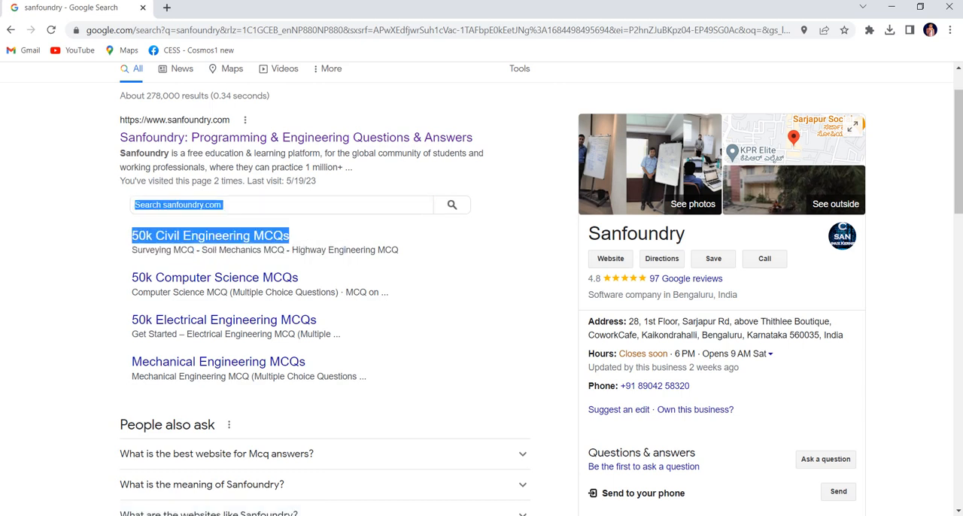
left_click_drag(210, 235, 298, 277)
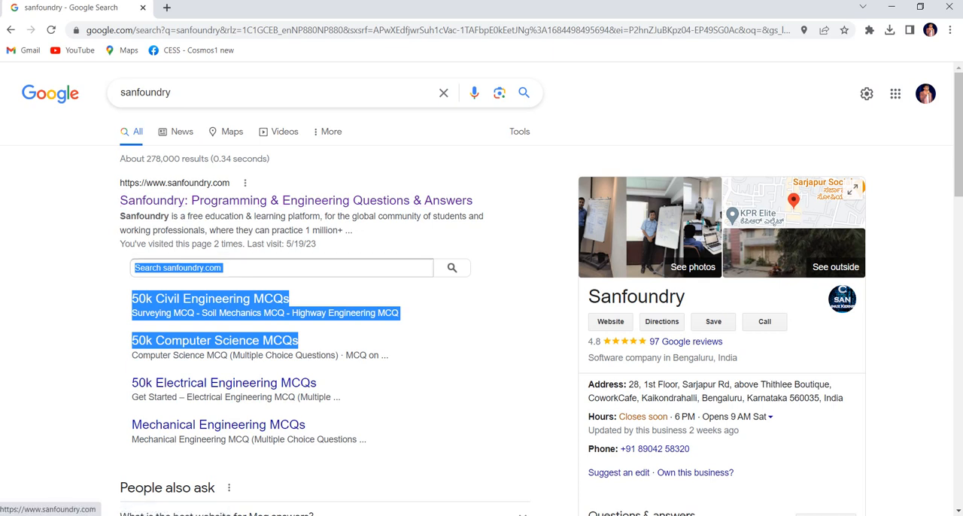
scroll("down", 3)
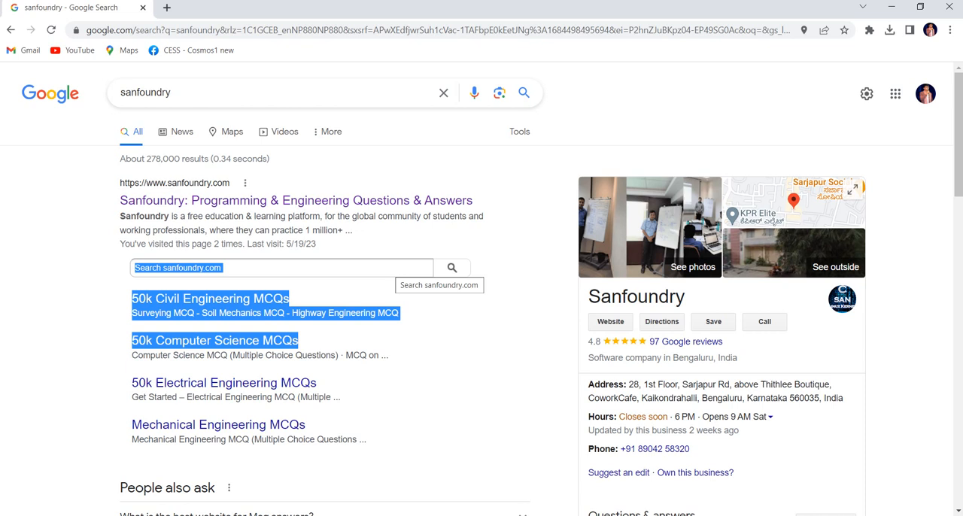
mouse_move(297, 200)
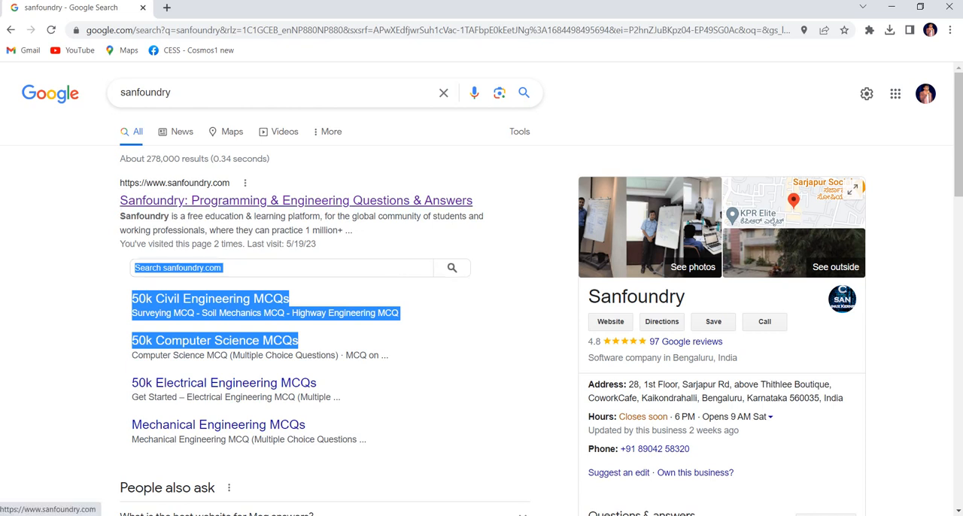